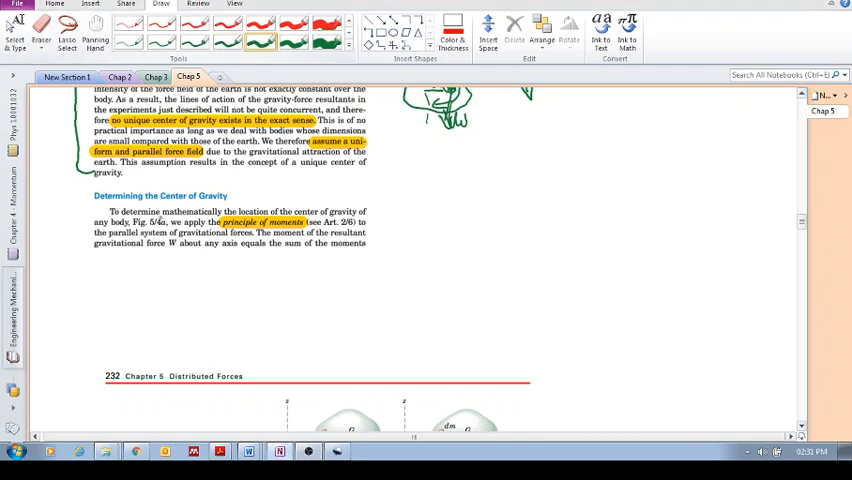
Step: Draw a long horizontal beam rectangle in ink to the right of the textbook text
{"action": "left_click_drag", "start_coordinate": [92, 204], "coordinate": [184, 204]}
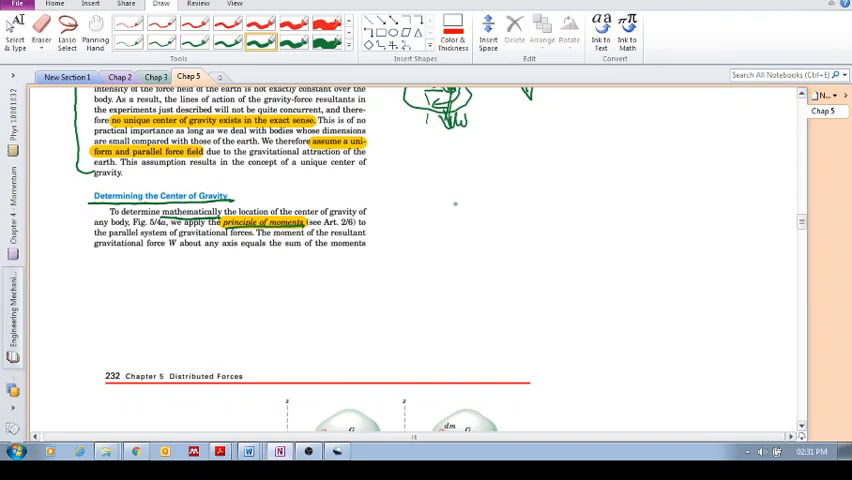
{"action": "mouse_move", "coordinate": [450, 192]}
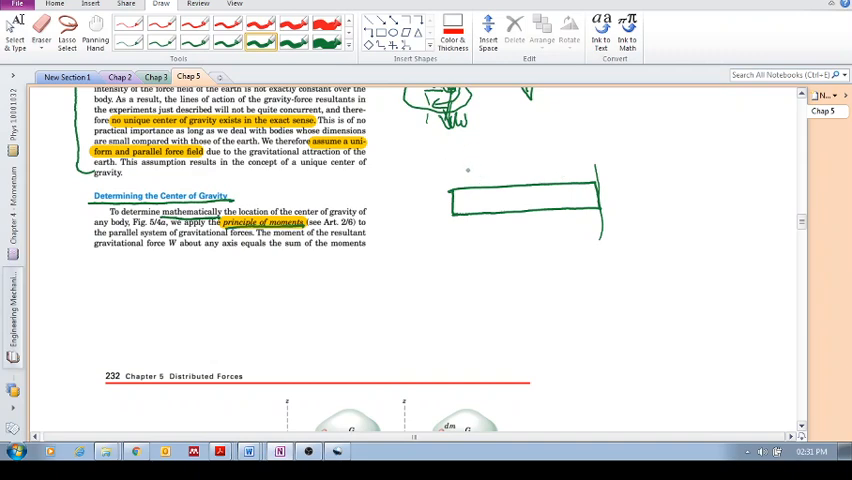
Step: Draw force arrows F1, F2, F3 on the beam with point O and write R = F1 + F2 + F3 above
{"action": "left_click_drag", "start_coordinate": [480, 160], "coordinate": [470, 180]}
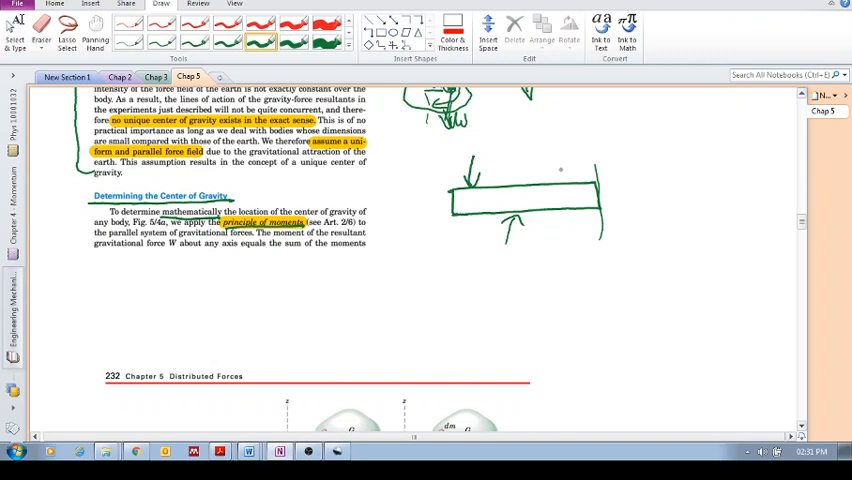
{"action": "left_click_drag", "start_coordinate": [536, 156], "coordinate": [556, 180]}
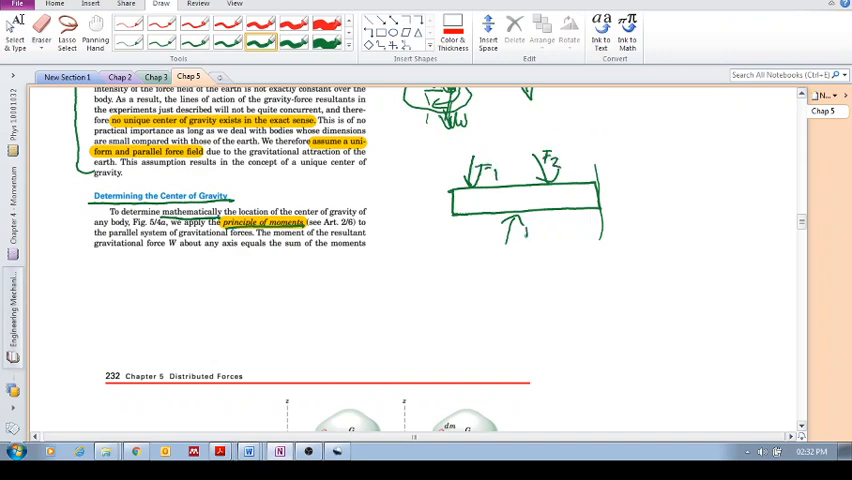
{"action": "left_click_drag", "start_coordinate": [516, 230], "coordinate": [536, 244]}
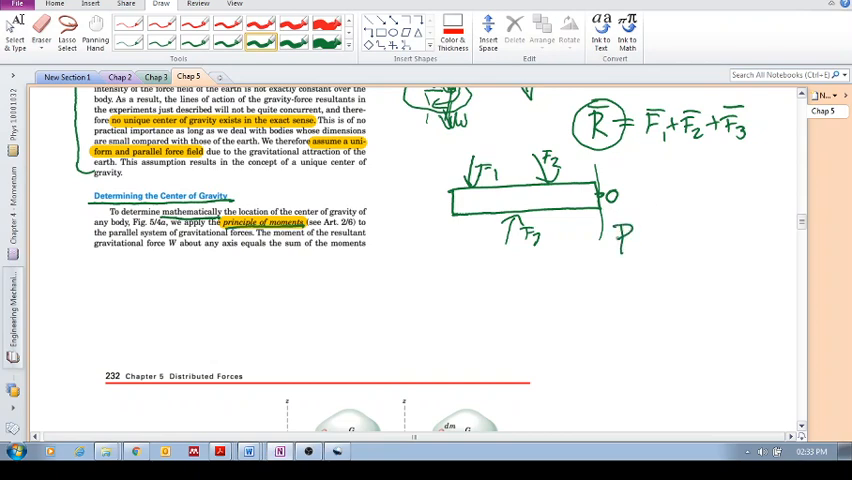
Step: Write Rd by the beam end, draw R at distance d in red, and start Rd = ΣF1d1 +
{"action": "left_click_drag", "start_coordinate": [616, 246], "coordinate": [644, 236]}
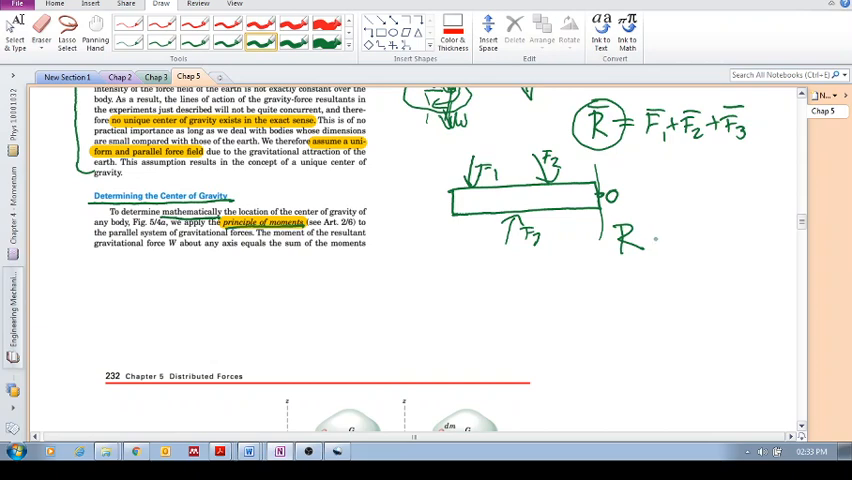
{"action": "left_click_drag", "start_coordinate": [648, 236], "coordinate": [662, 250]}
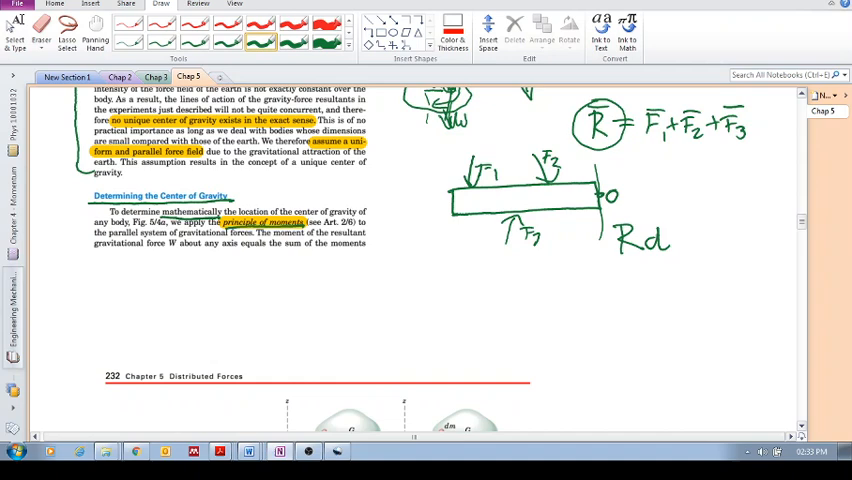
{"action": "left_click", "coordinate": [292, 28]}
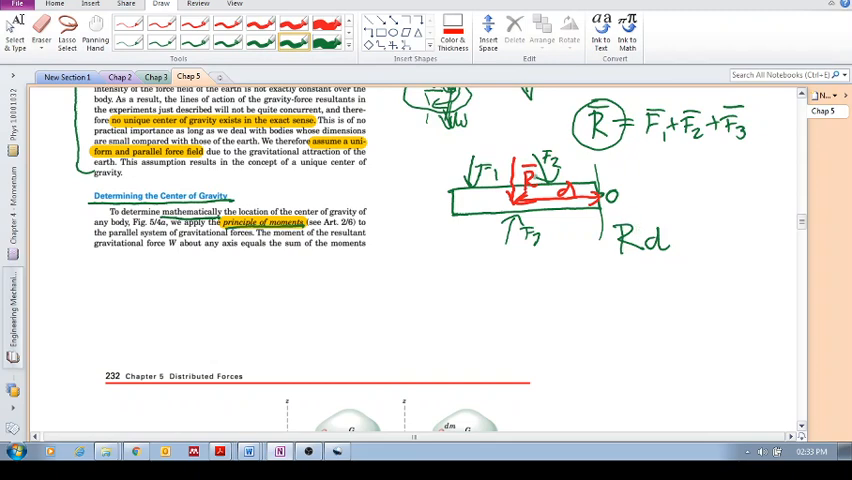
{"action": "left_click_drag", "start_coordinate": [676, 230], "coordinate": [700, 230]}
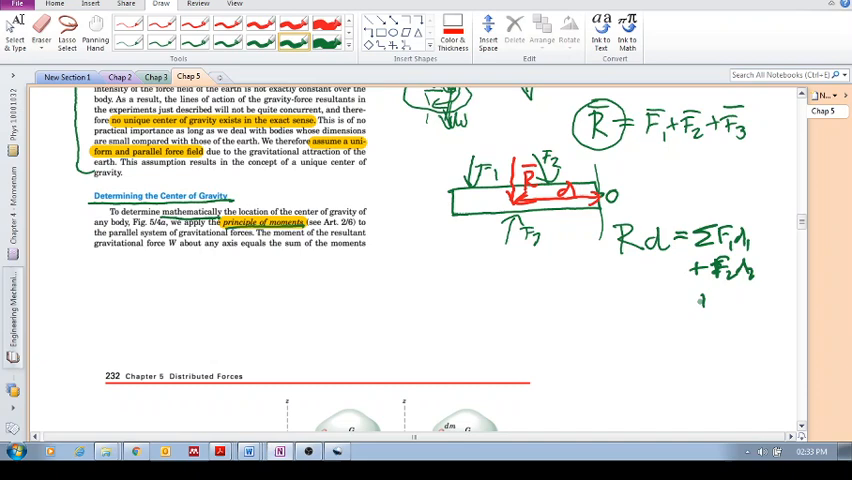
Step: Add +F2d2 +F3d3 to the moment equation and write d = ΣFd / R beneath it
{"action": "left_click_drag", "start_coordinate": [700, 300], "coordinate": [756, 298]}
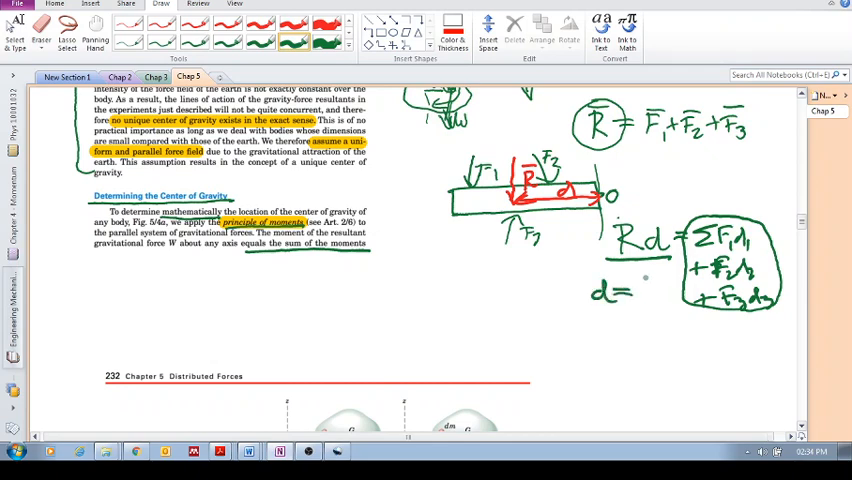
{"action": "type", "text": "ΣF"}
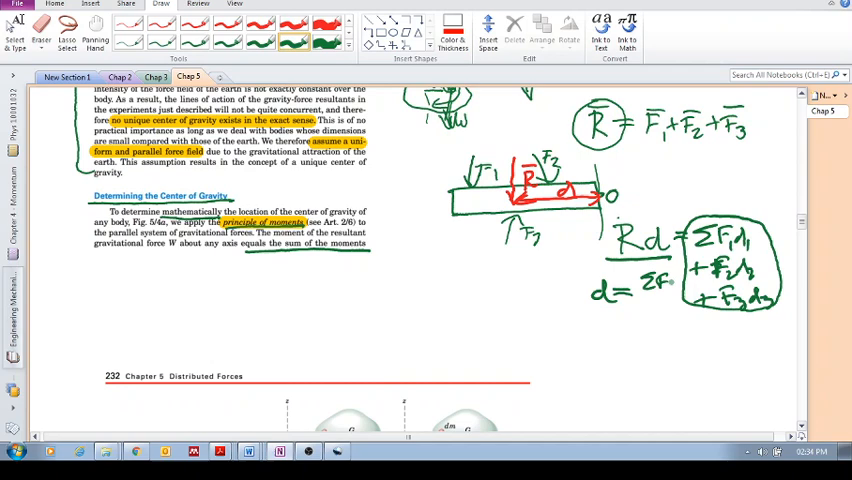
{"action": "type", "text": "/R"}
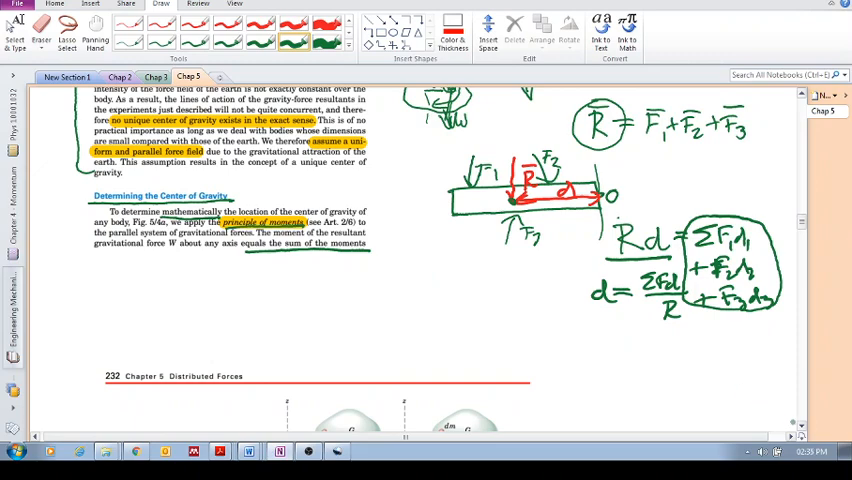
Step: Scroll down to the textbook's center-of-gravity figures below the beam notes
{"action": "scroll", "scroll_direction": "down", "scroll_amount": 3}
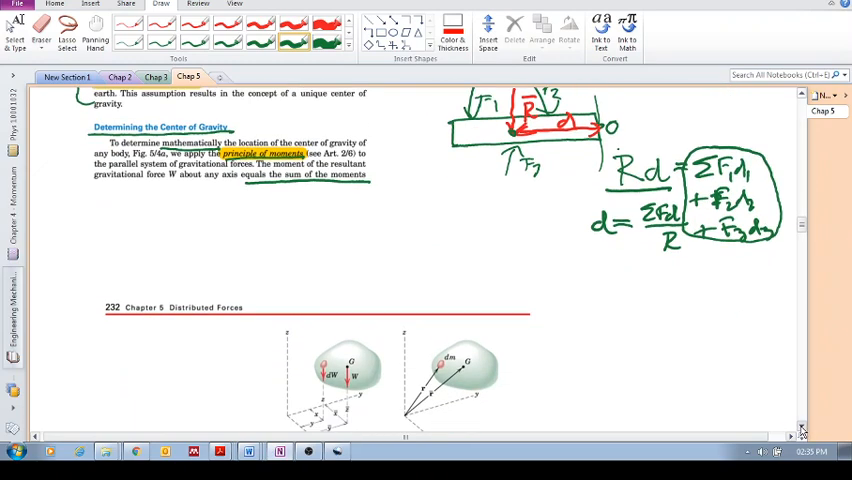
Step: Circle the particle elements of the body in Figure 5/4 (a) with the green pen
{"action": "scroll", "scroll_direction": "down", "scroll_amount": 3}
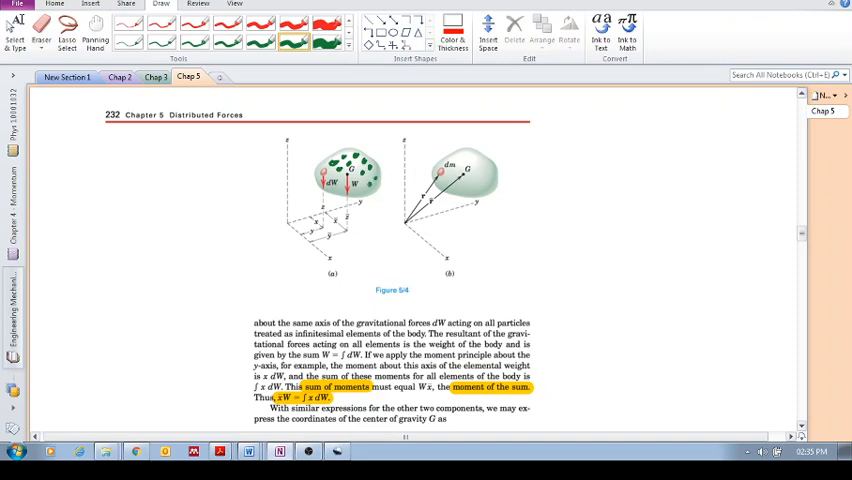
{"action": "left_click_drag", "start_coordinate": [364, 180], "coordinate": [372, 200]}
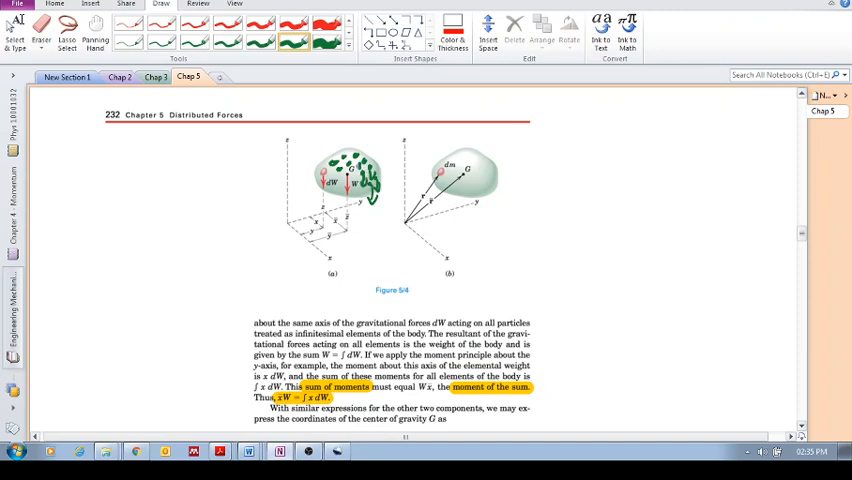
{"action": "left_click_drag", "start_coordinate": [330, 178], "coordinate": [360, 162]}
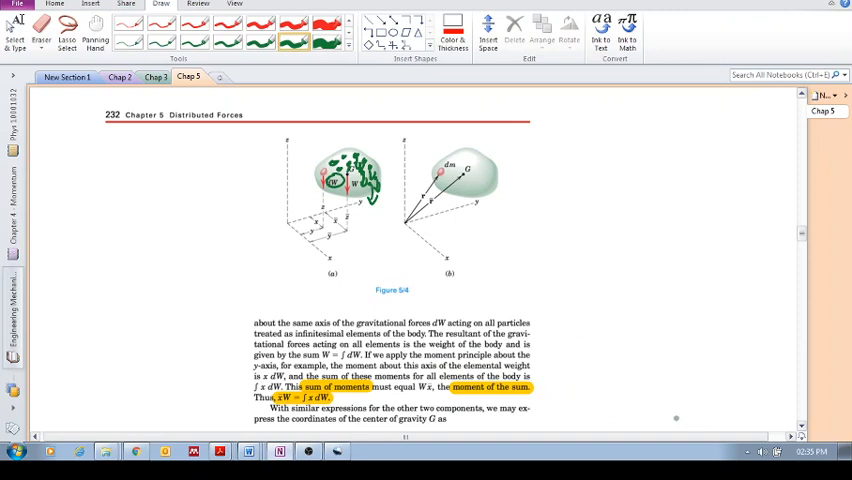
Step: Scroll down to bring equation 5/1a into view beneath figure (a)
{"action": "scroll", "scroll_direction": "down", "scroll_amount": 3}
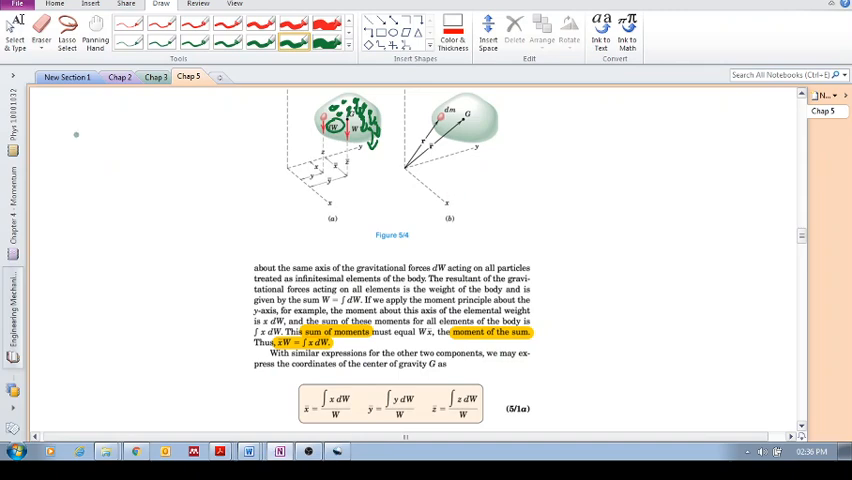
{"action": "mouse_move", "coordinate": [92, 152]}
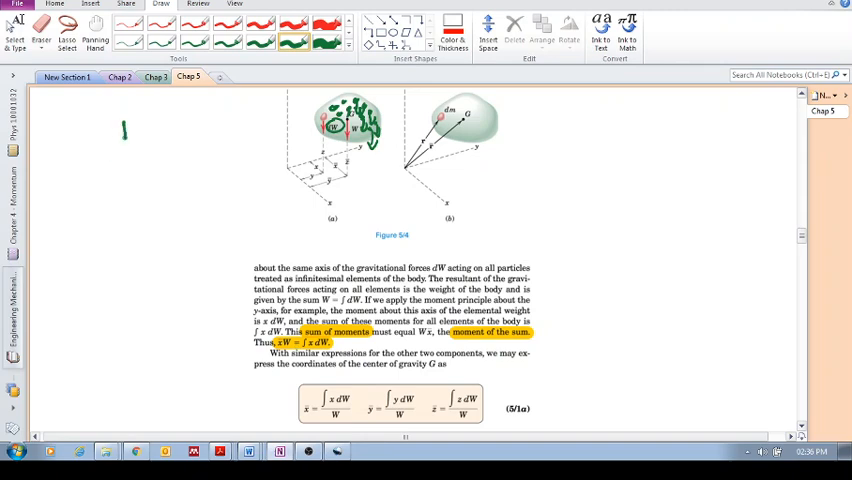
Step: Handwrite W x̄ = ∫x dW in green in the left margin beside the figure
{"action": "left_click_drag", "start_coordinate": [122, 140], "coordinate": [138, 130]}
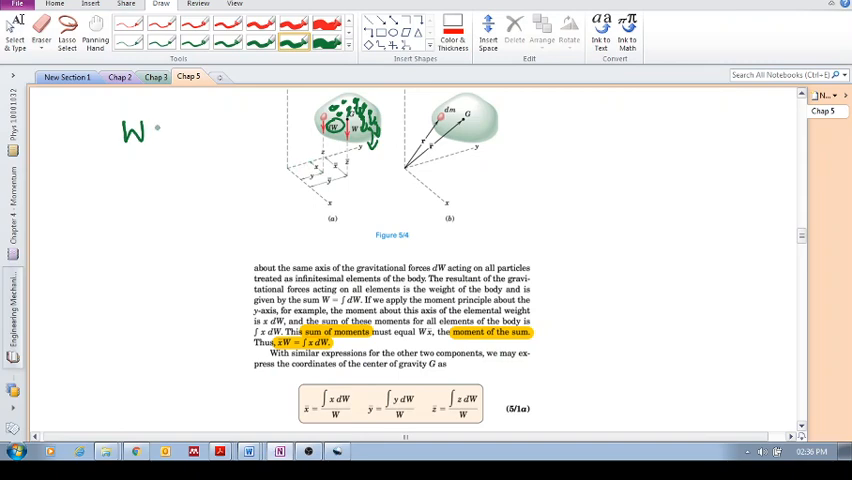
{"action": "left_click_drag", "start_coordinate": [144, 136], "coordinate": [160, 136]}
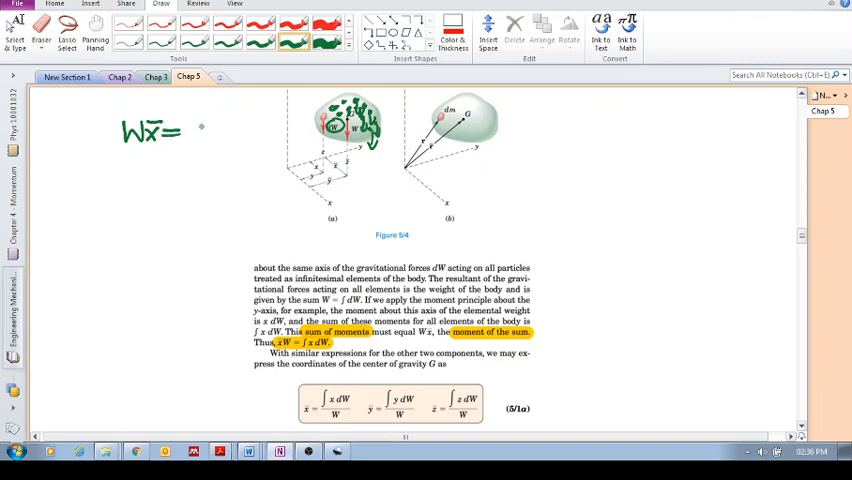
{"action": "left_click_drag", "start_coordinate": [184, 120], "coordinate": [190, 150]}
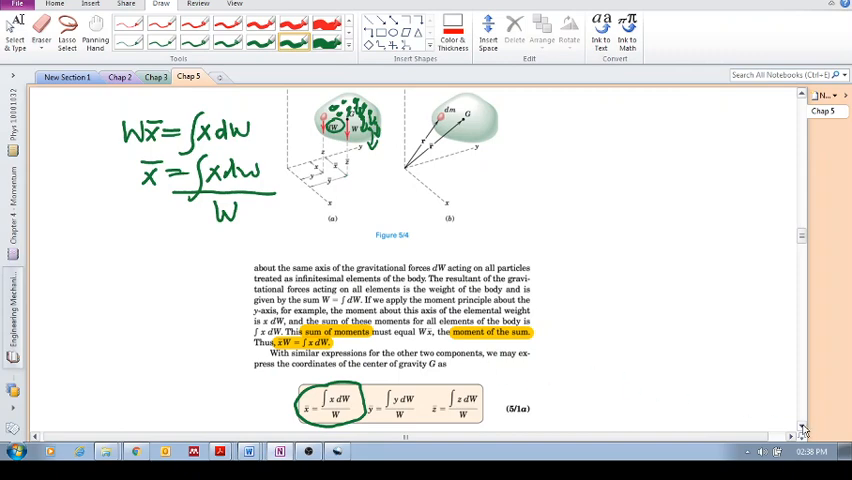
Step: Circle the x̄W term in the textbook's 'Thus x̄W = ∫x dW' line in green
{"action": "scroll", "scroll_direction": "down", "scroll_amount": 3}
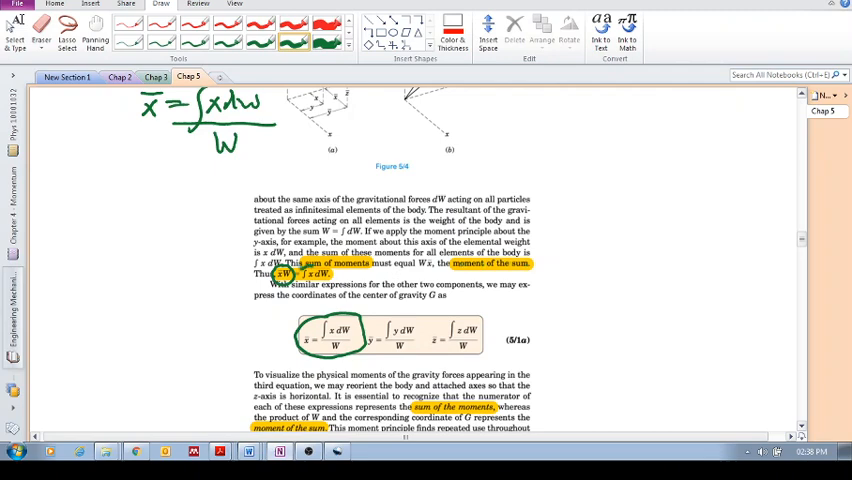
{"action": "left_click_drag", "start_coordinate": [300, 274], "coordinate": [336, 274]}
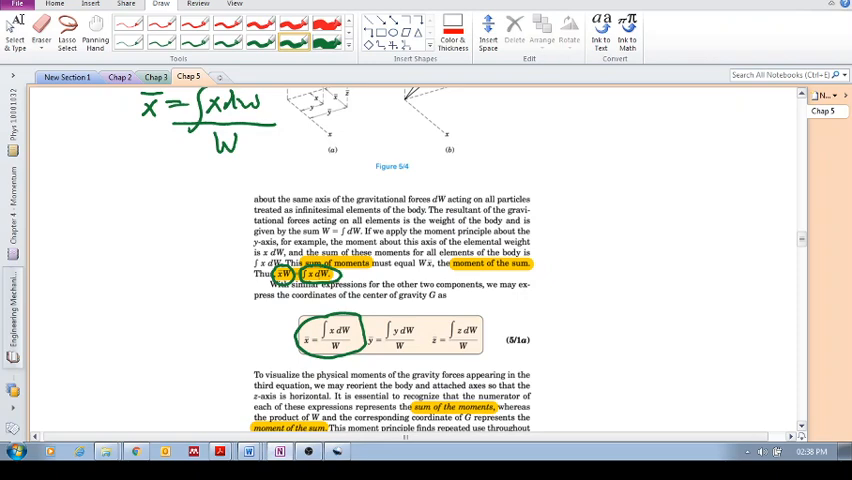